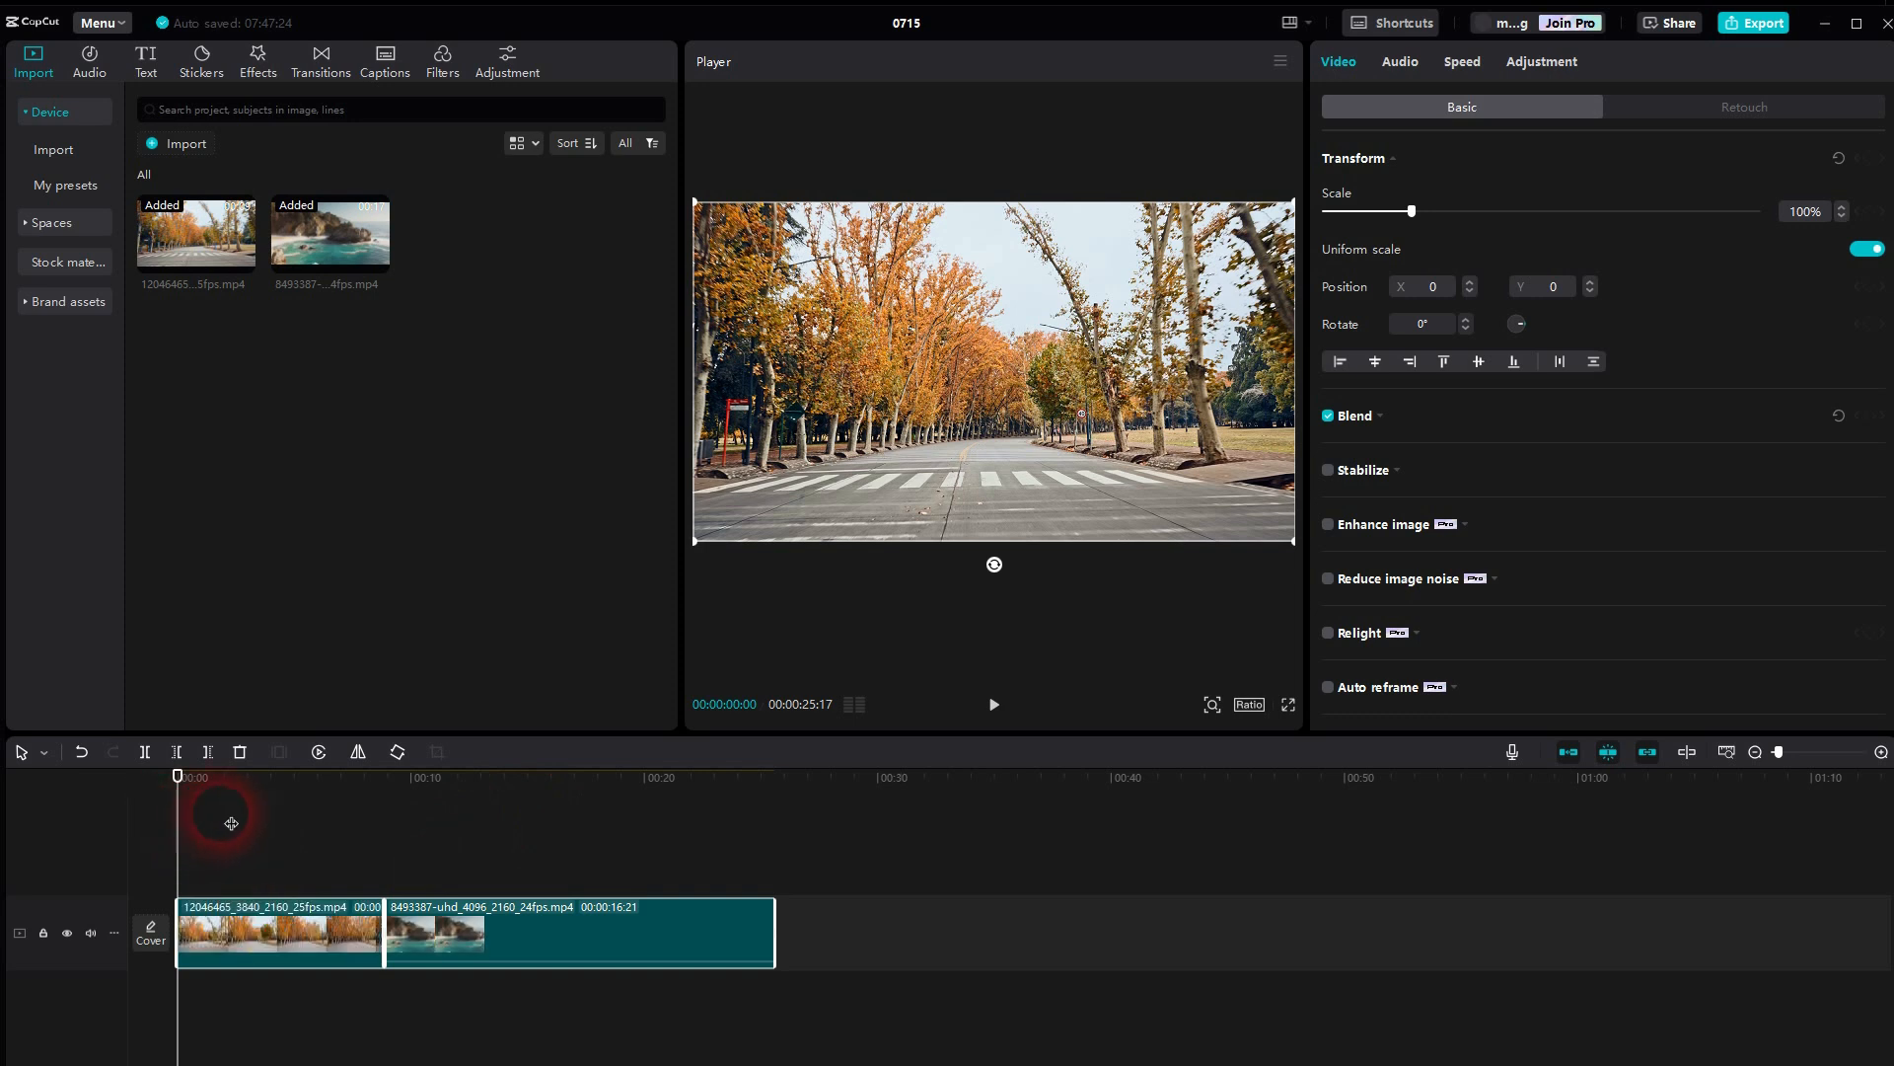
- Drag the playhead to about 00:00:07:25, near the autumn road and coastline cut
{"action": "left_click_drag", "start_coordinate": [178, 775], "coordinate": [391, 774]}
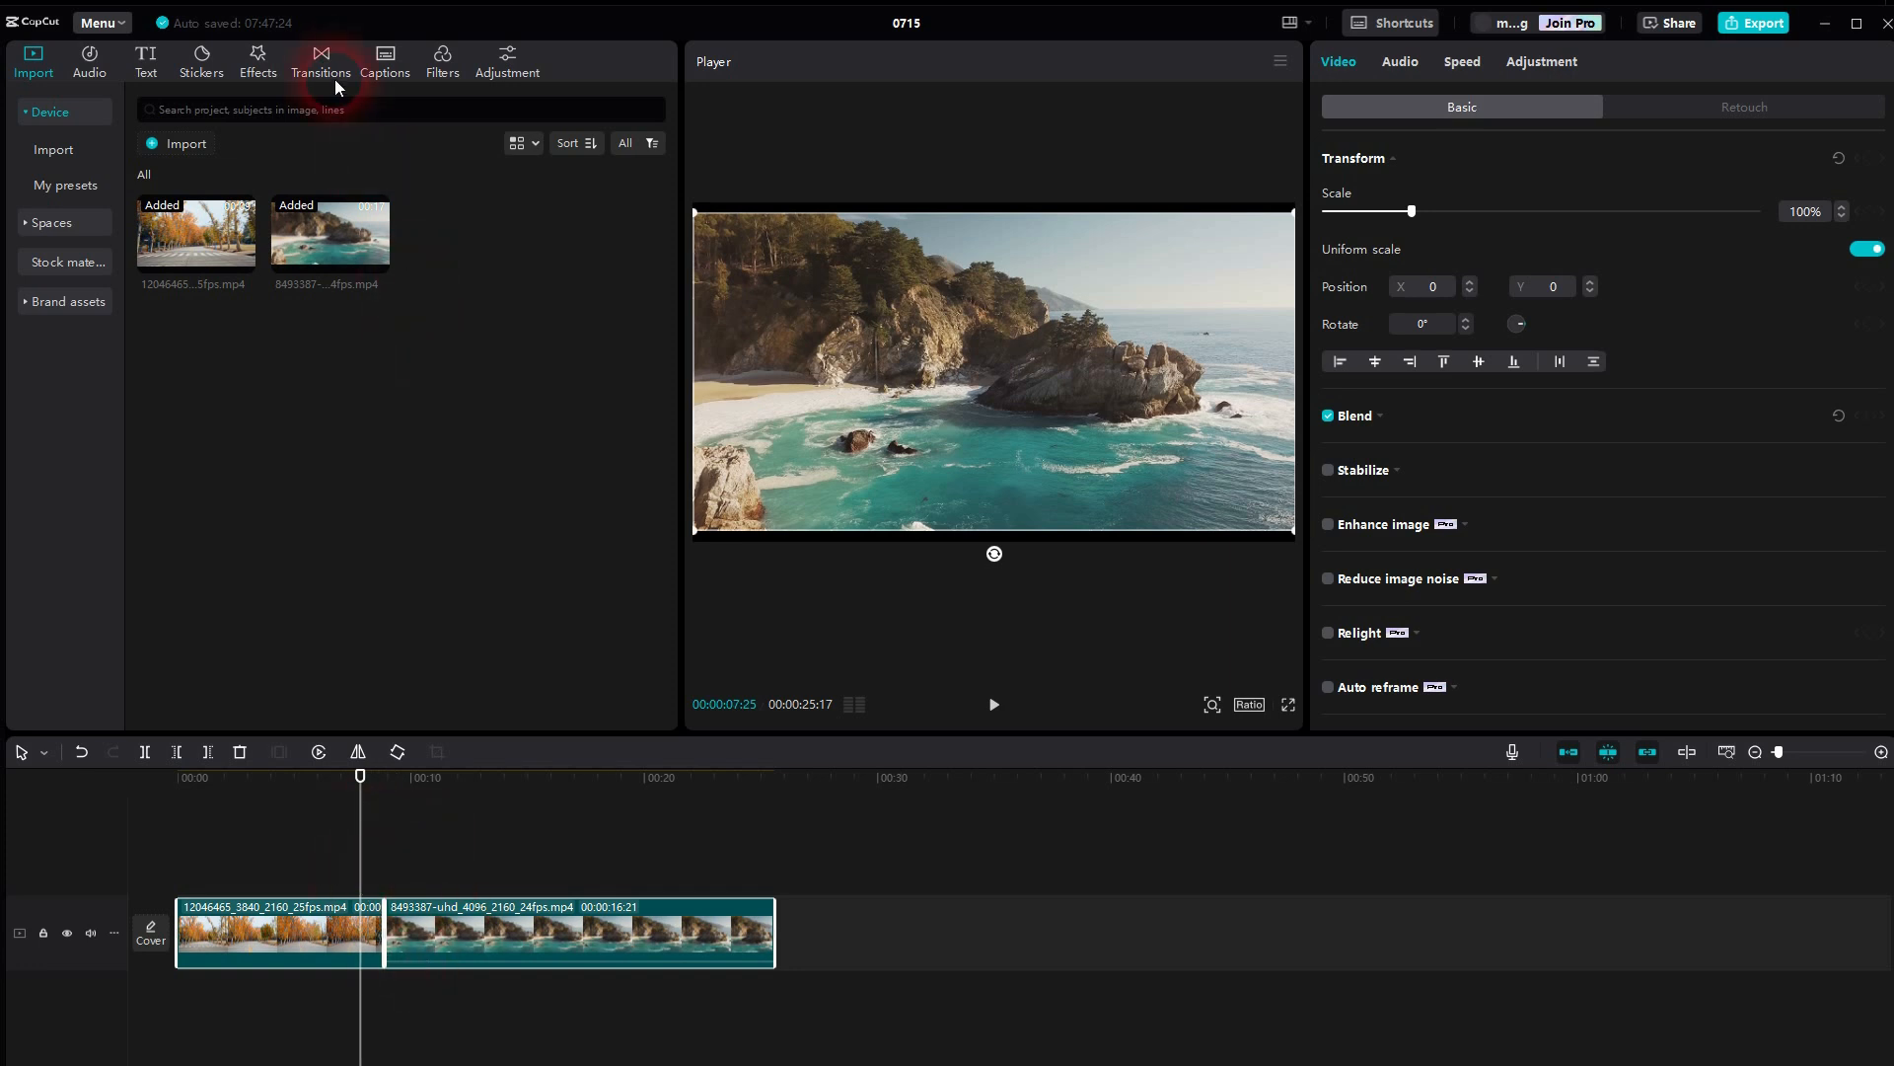
- Open the Transitions library to reach the Glitch collection
{"action": "left_click", "coordinate": [319, 59]}
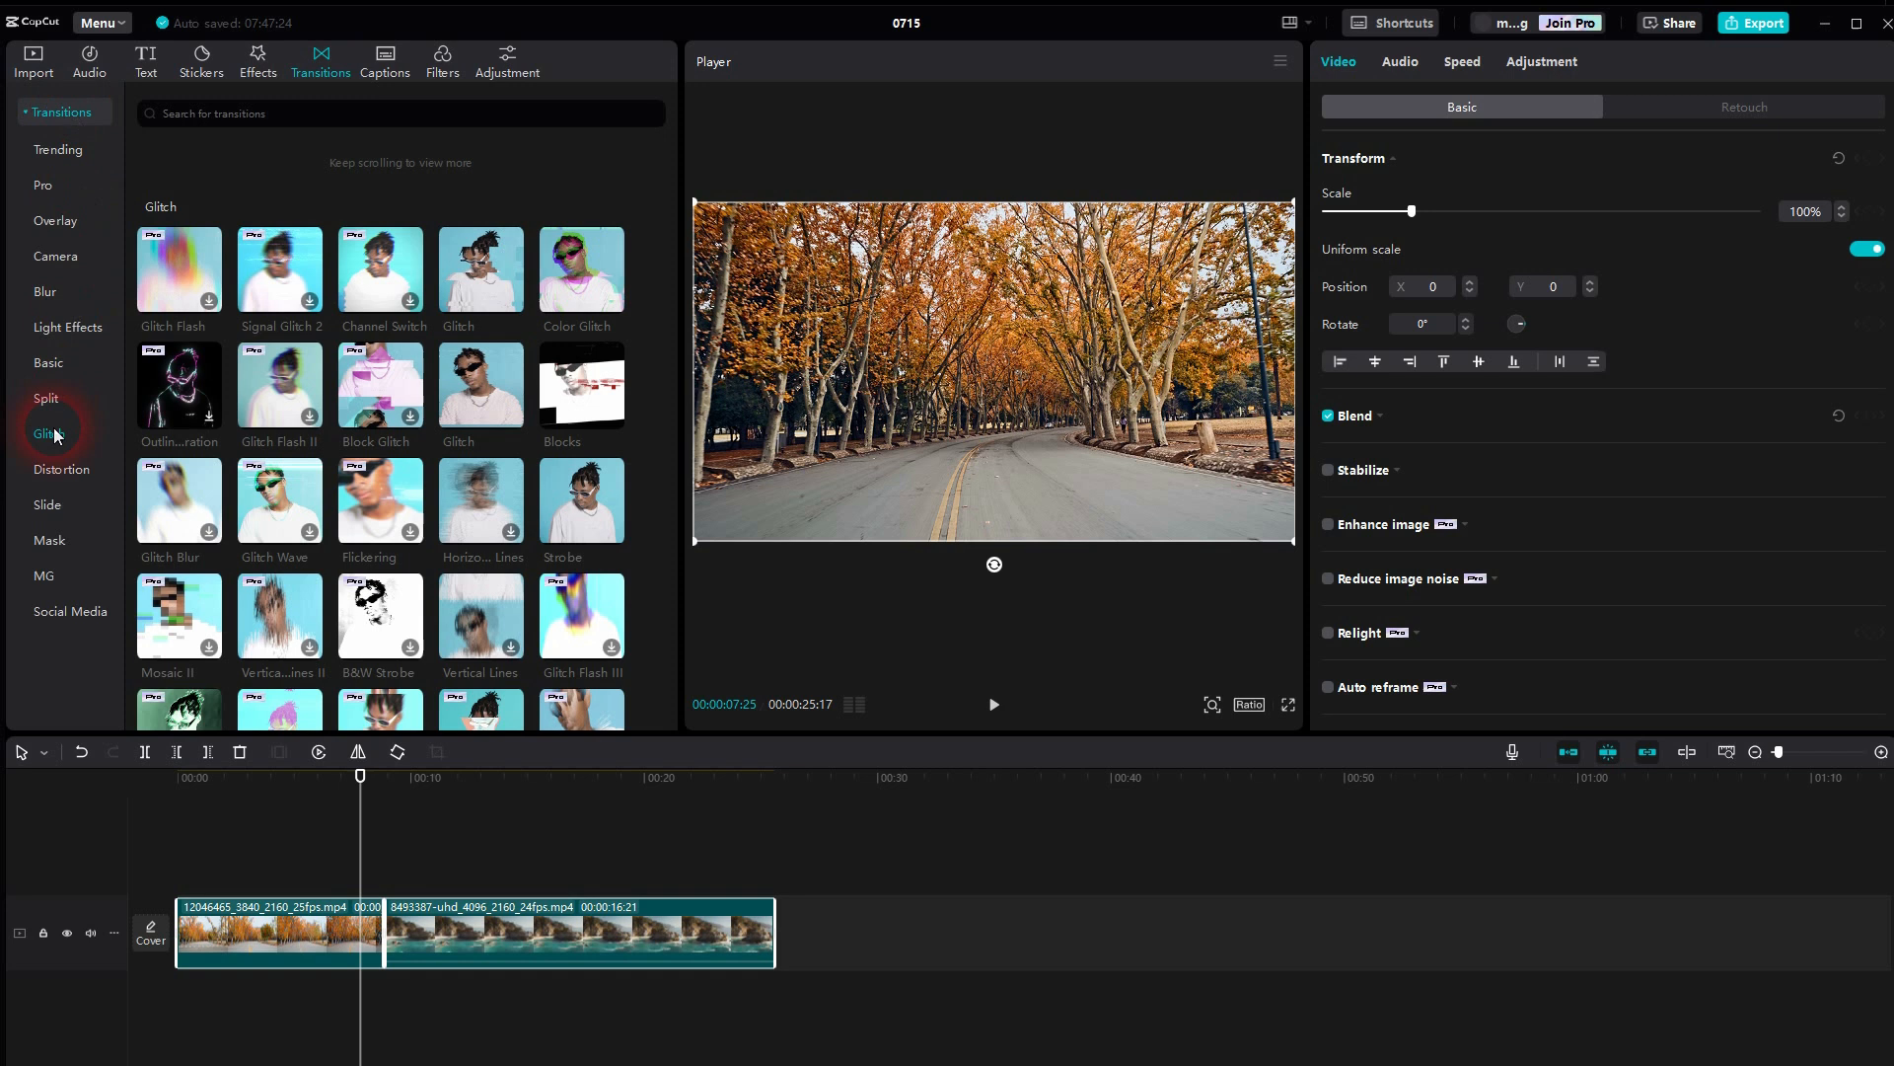
{"action": "mouse_move", "coordinate": [580, 386]}
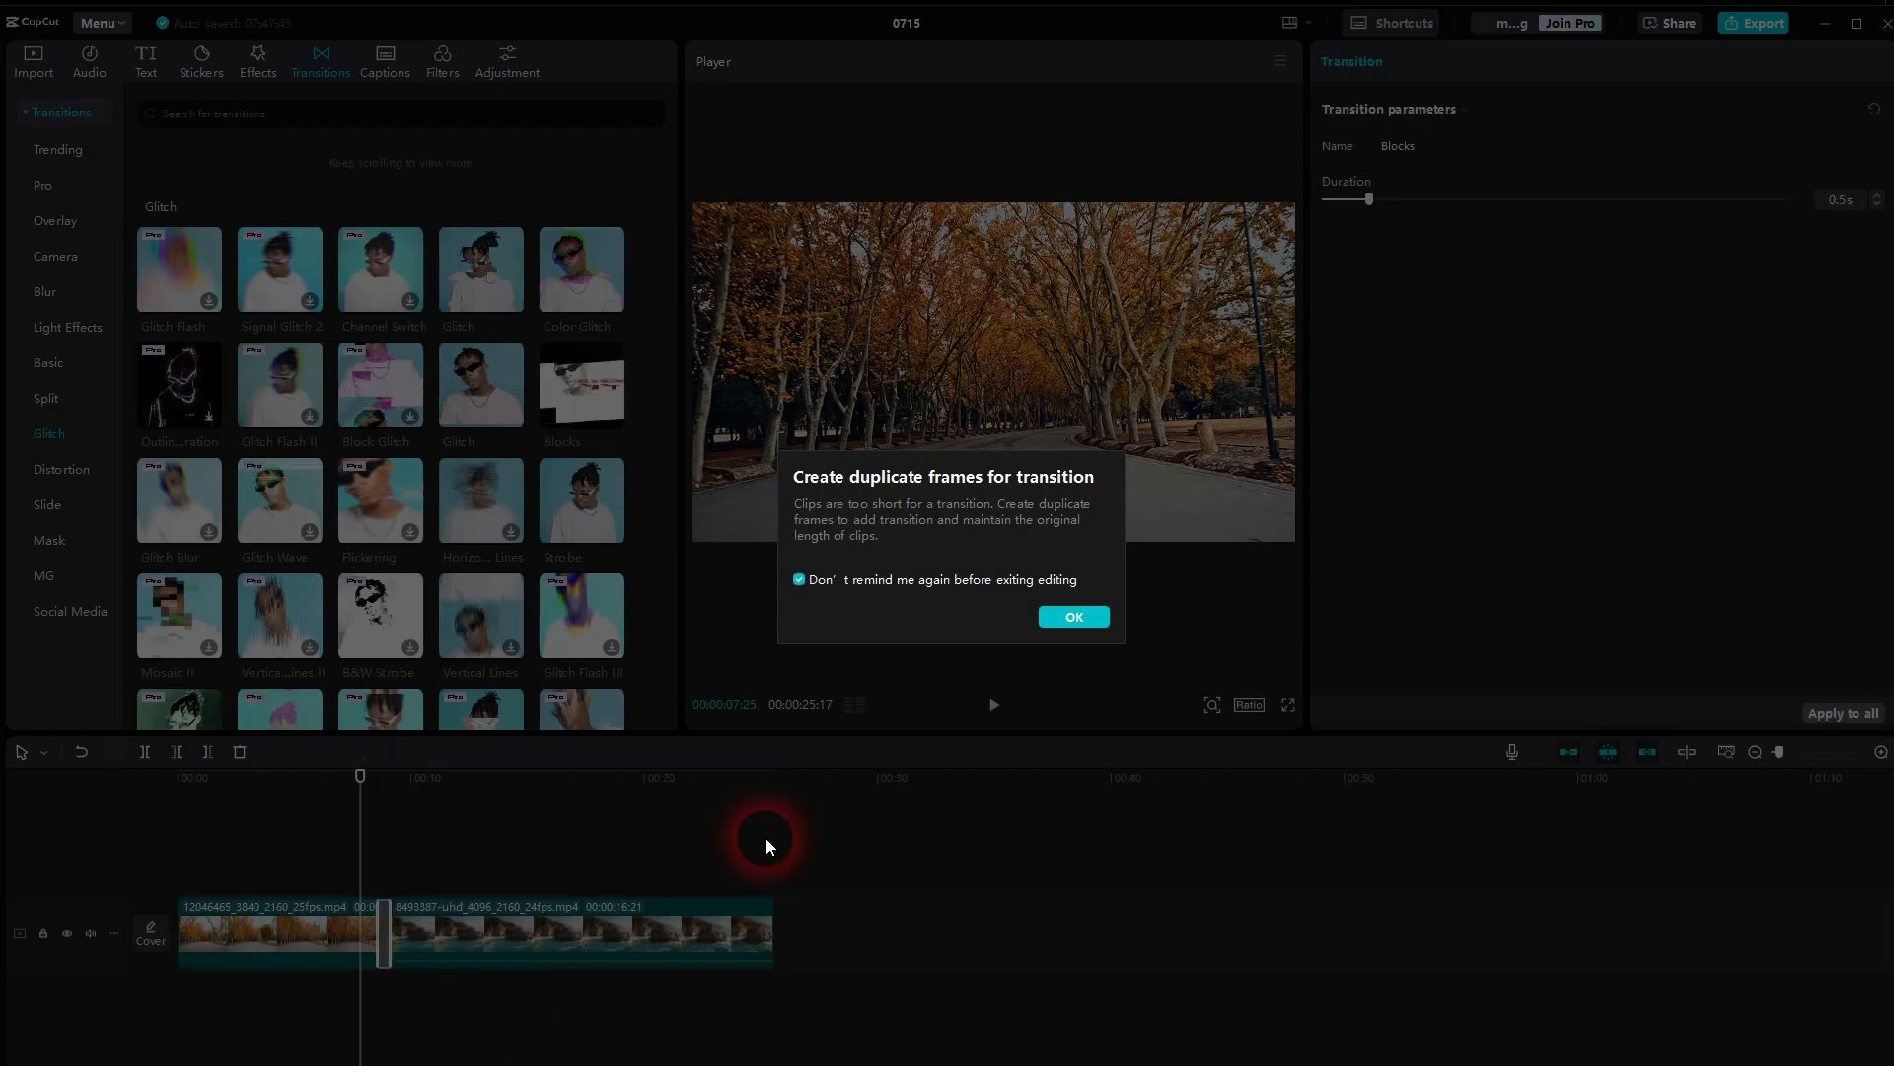
{"action": "mouse_move", "coordinate": [911, 596]}
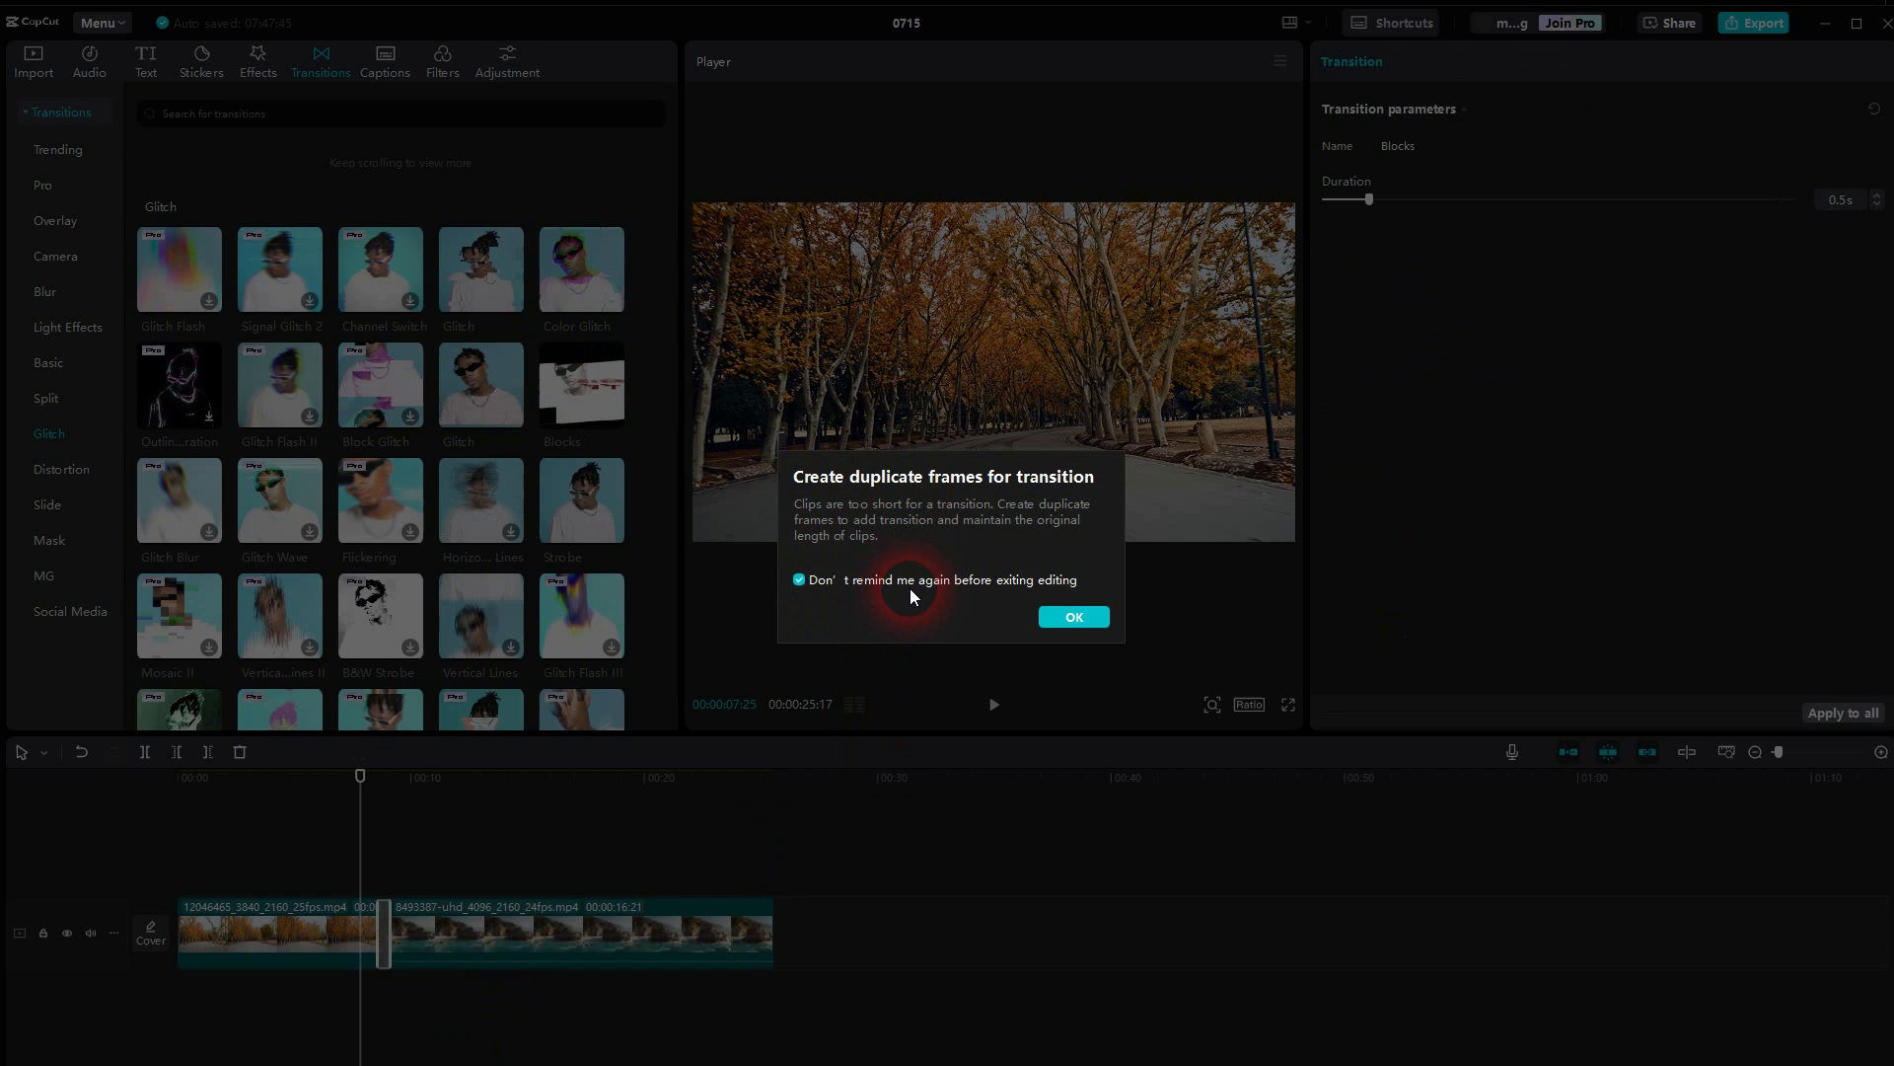
- Accept the duplicate-frames notice, then start Player playback to preview the 1.5 s Blocks transition
{"action": "left_click", "coordinate": [1072, 616]}
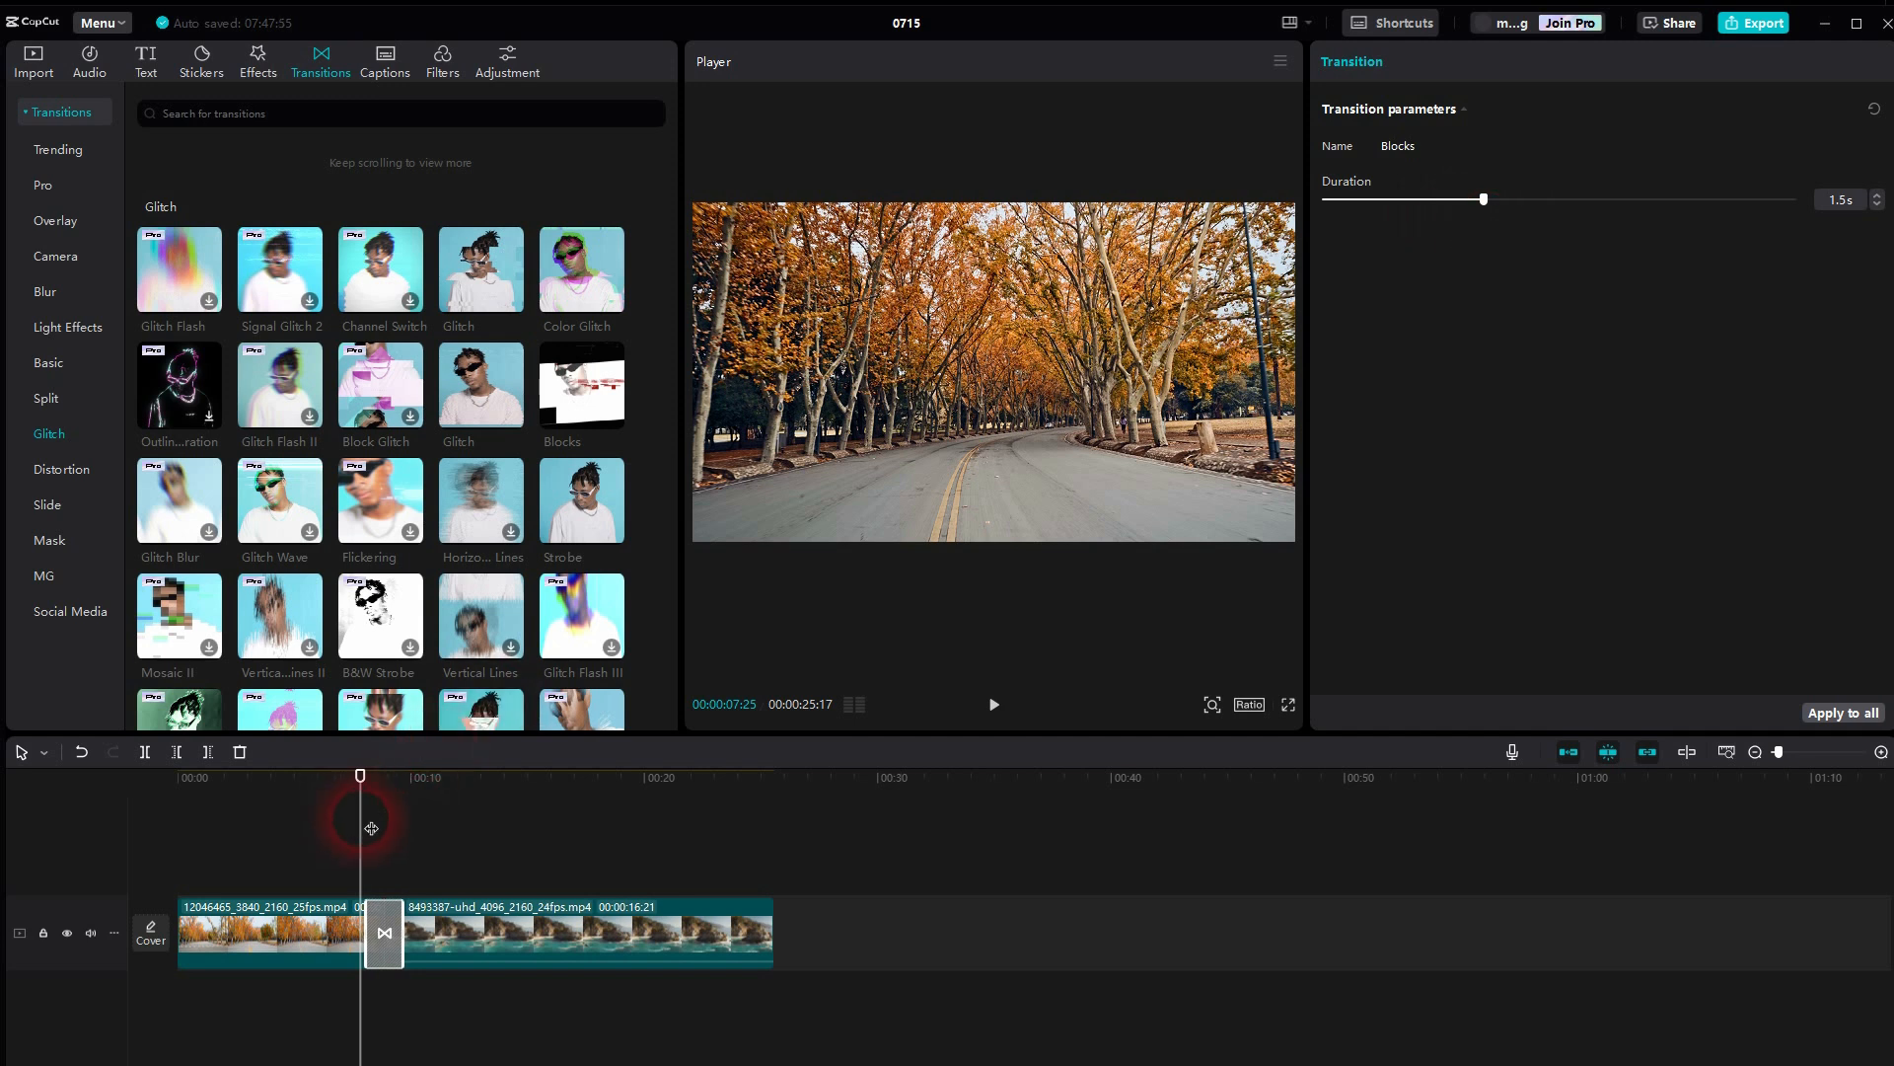
{"action": "left_click", "coordinate": [994, 704]}
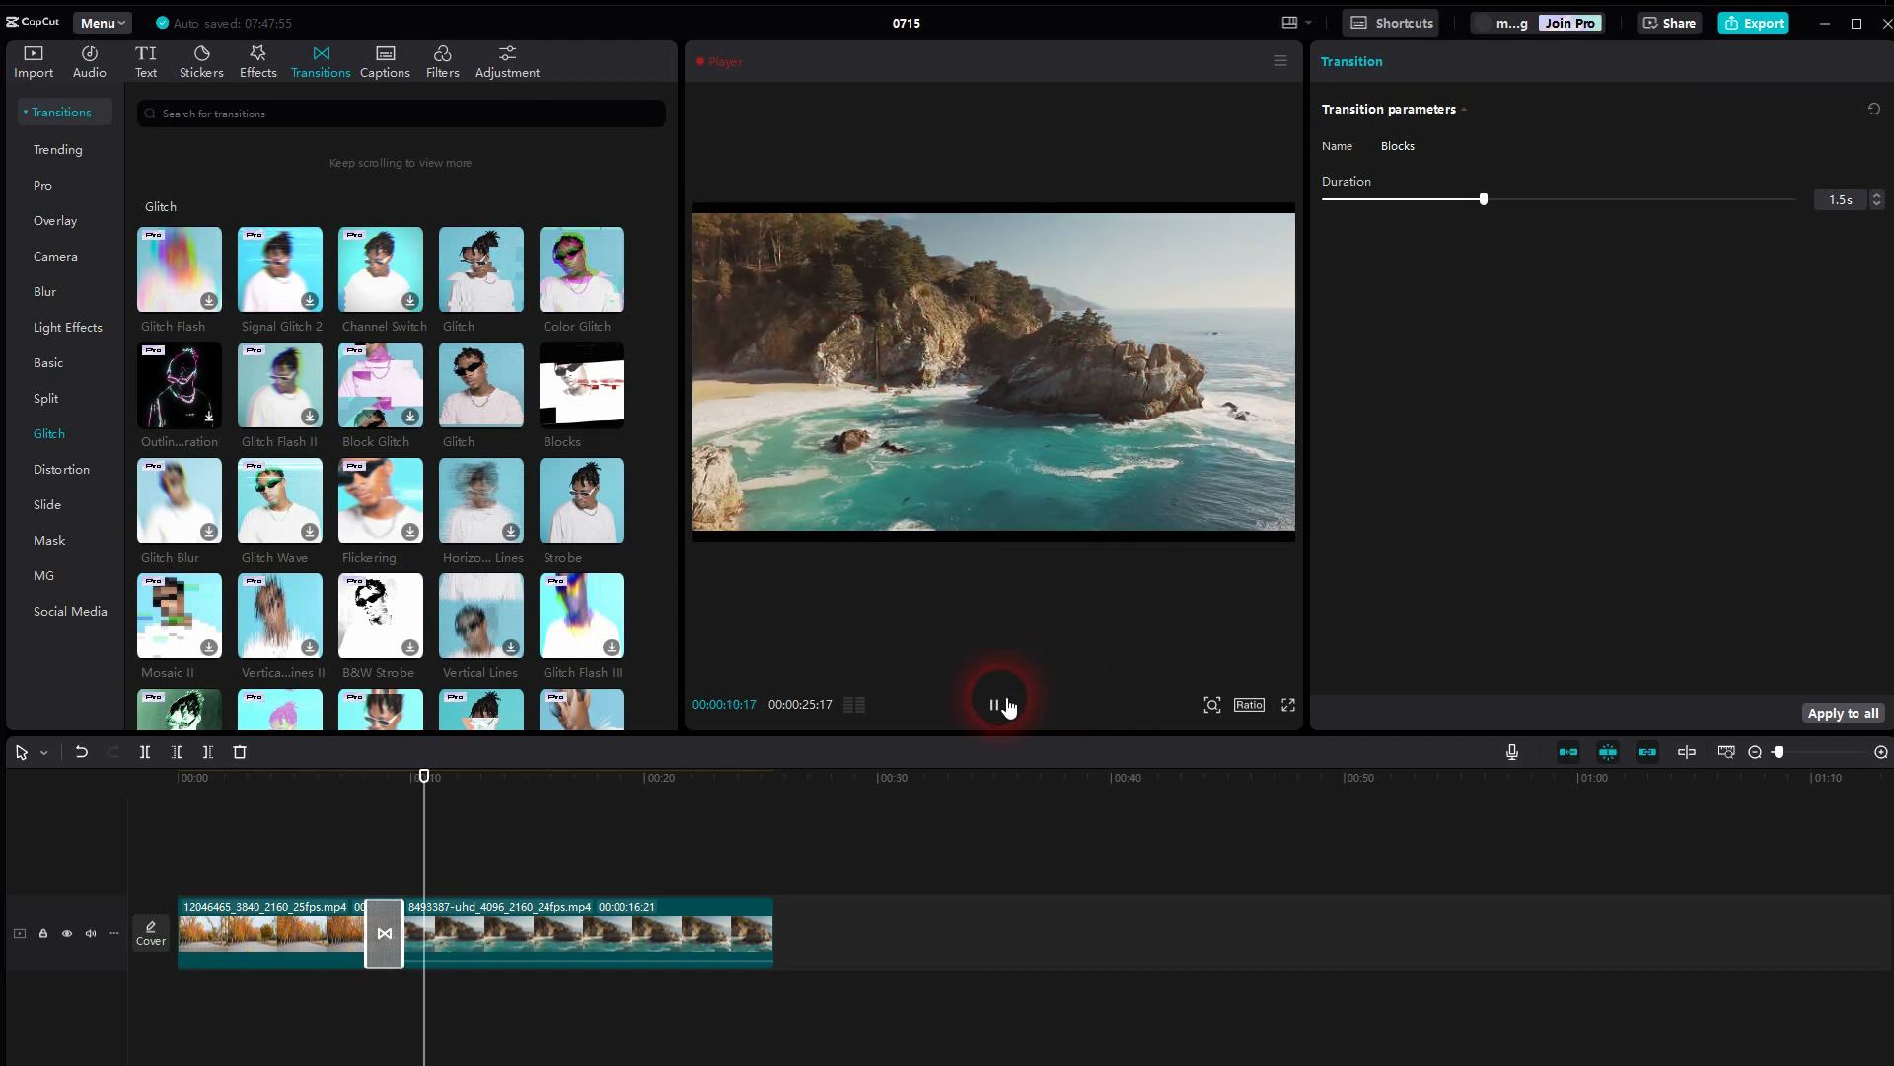
- Pause the preview, select the coastline clip, then select the Blocks transition to view its settings
{"action": "left_click", "coordinate": [994, 705]}
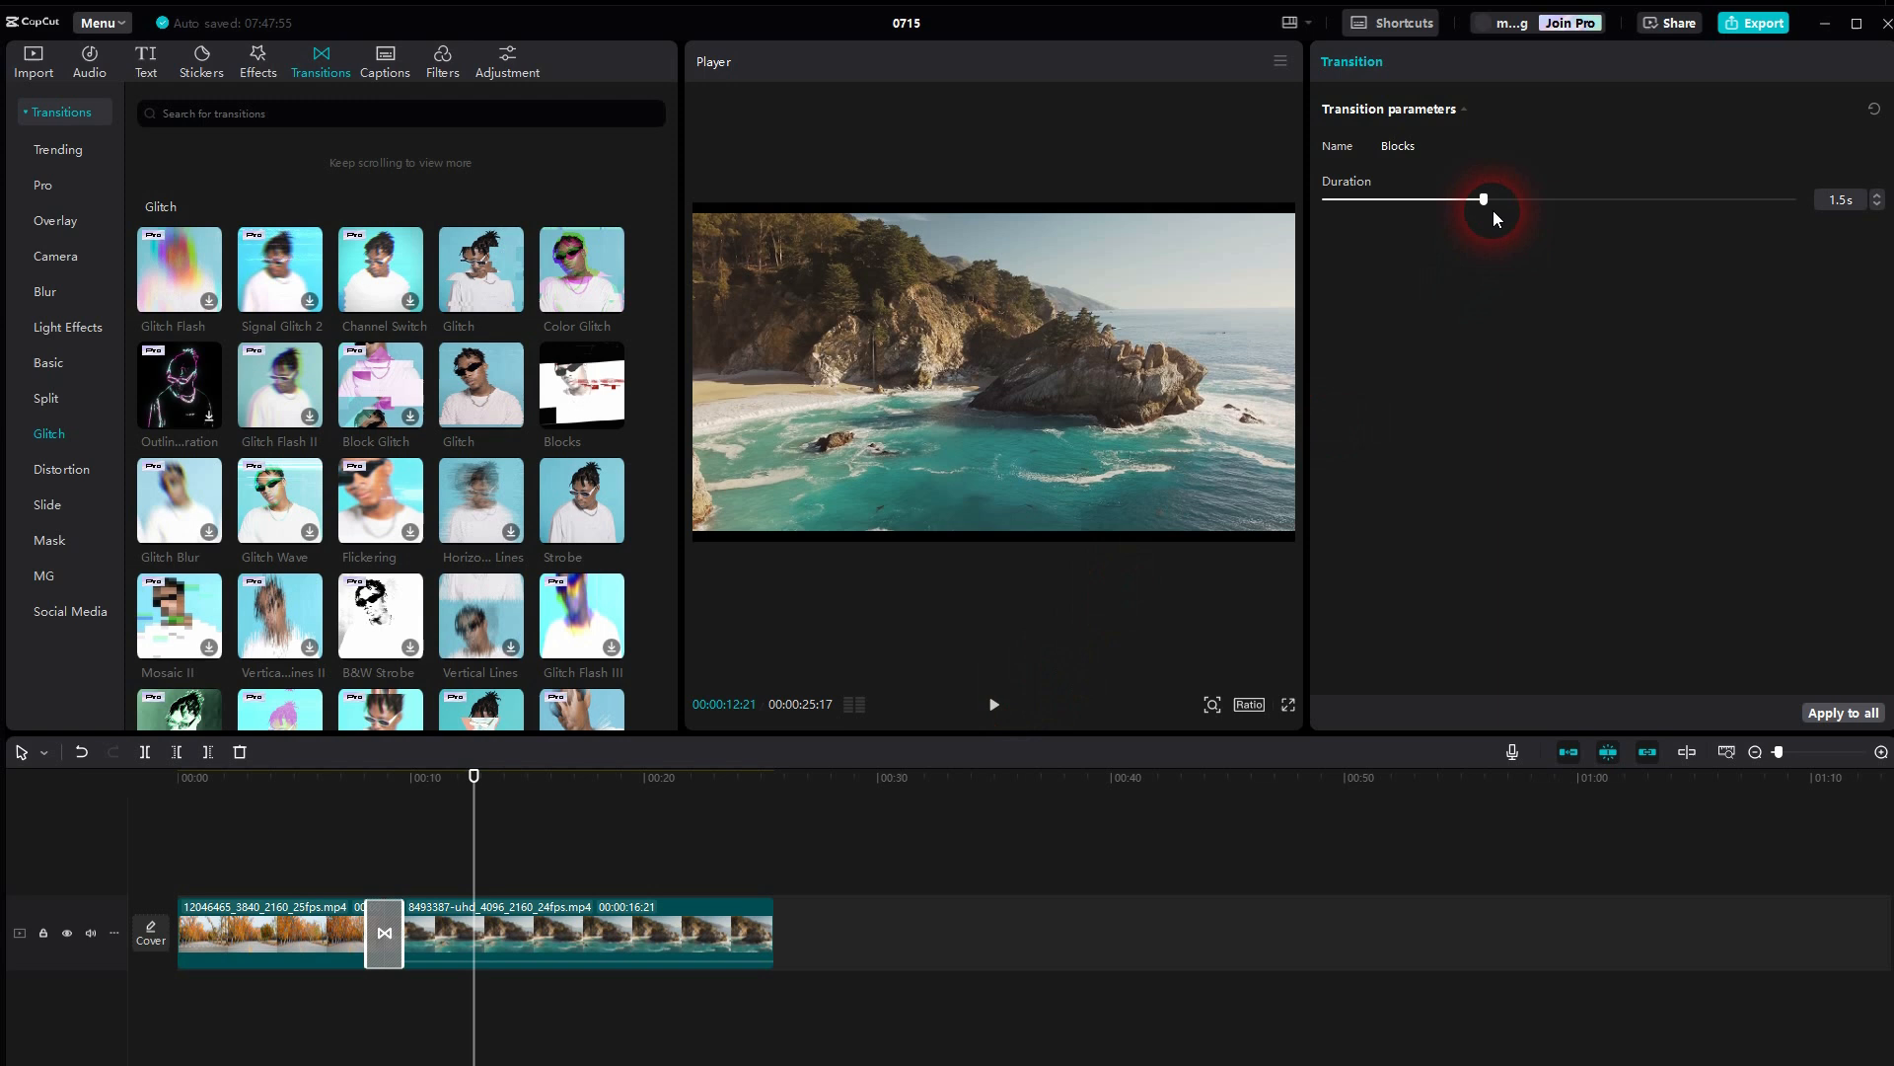
{"action": "left_click", "coordinate": [580, 933]}
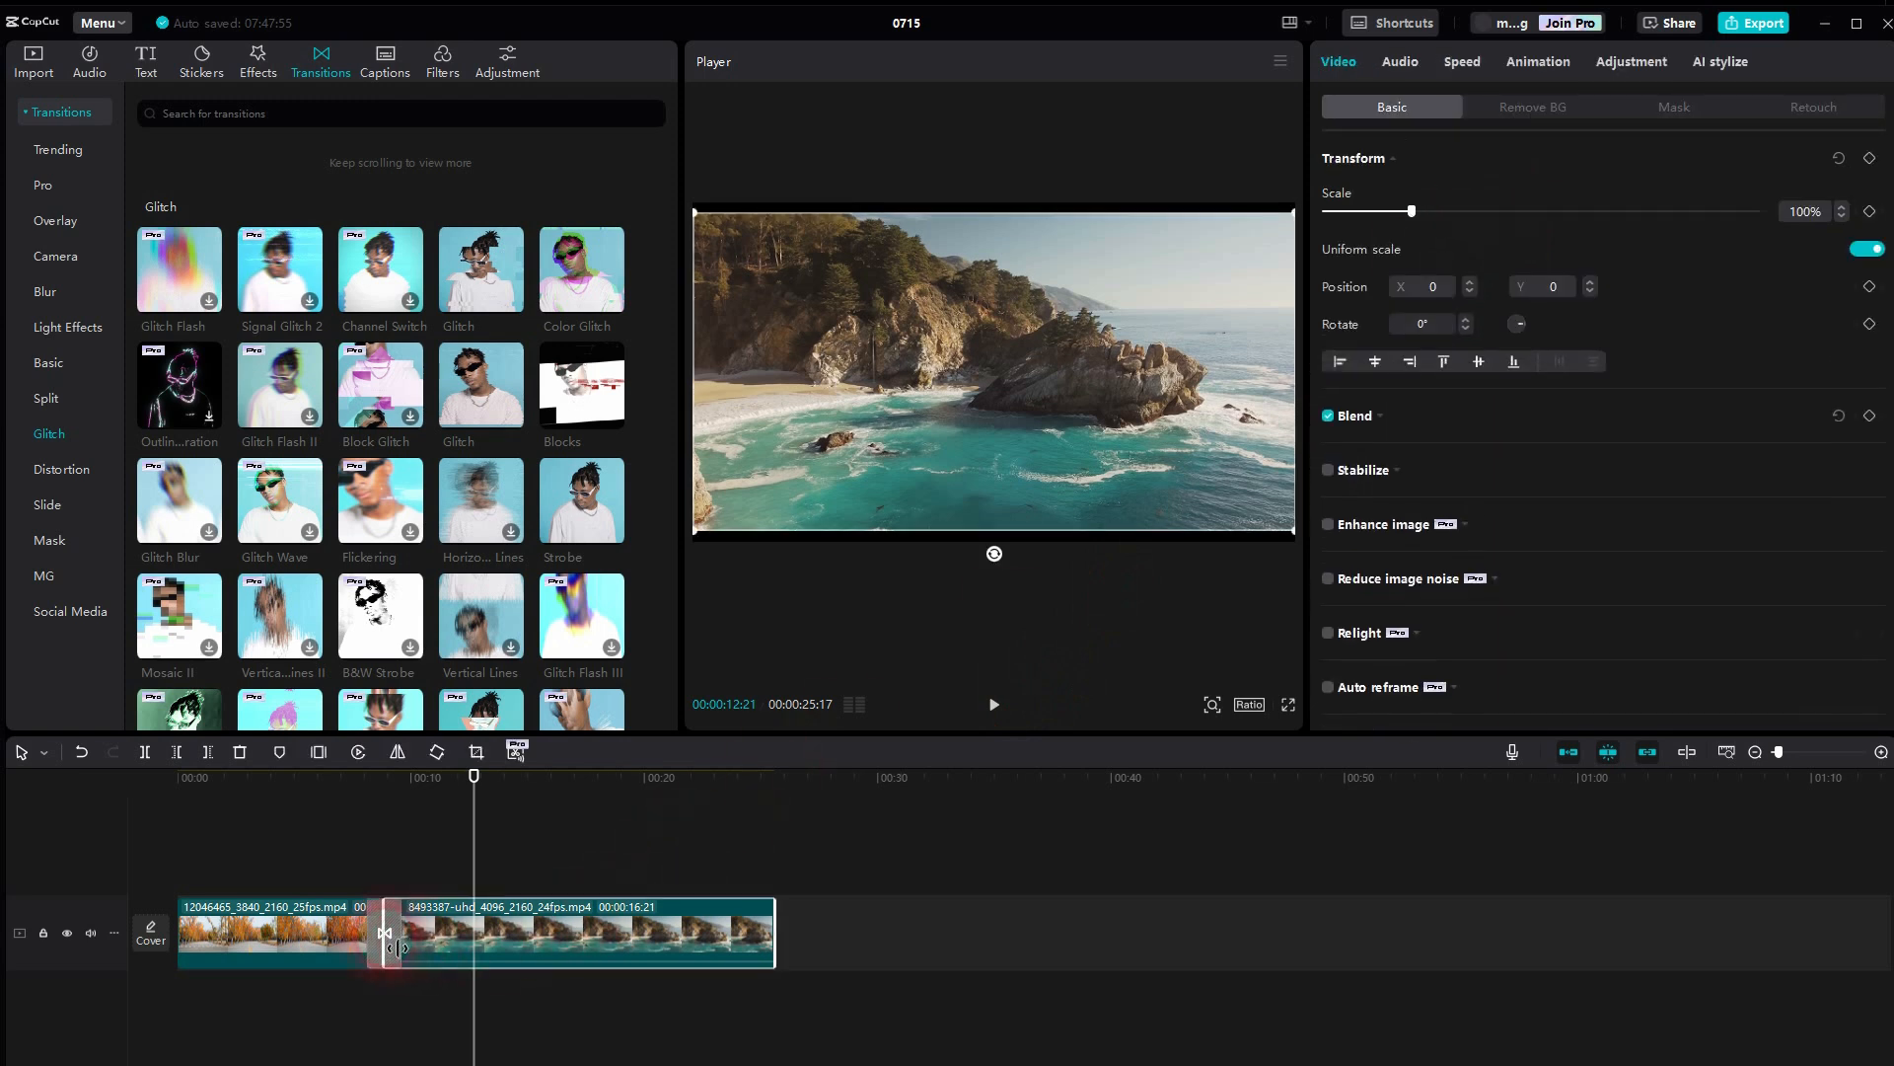
{"action": "left_click", "coordinate": [384, 931]}
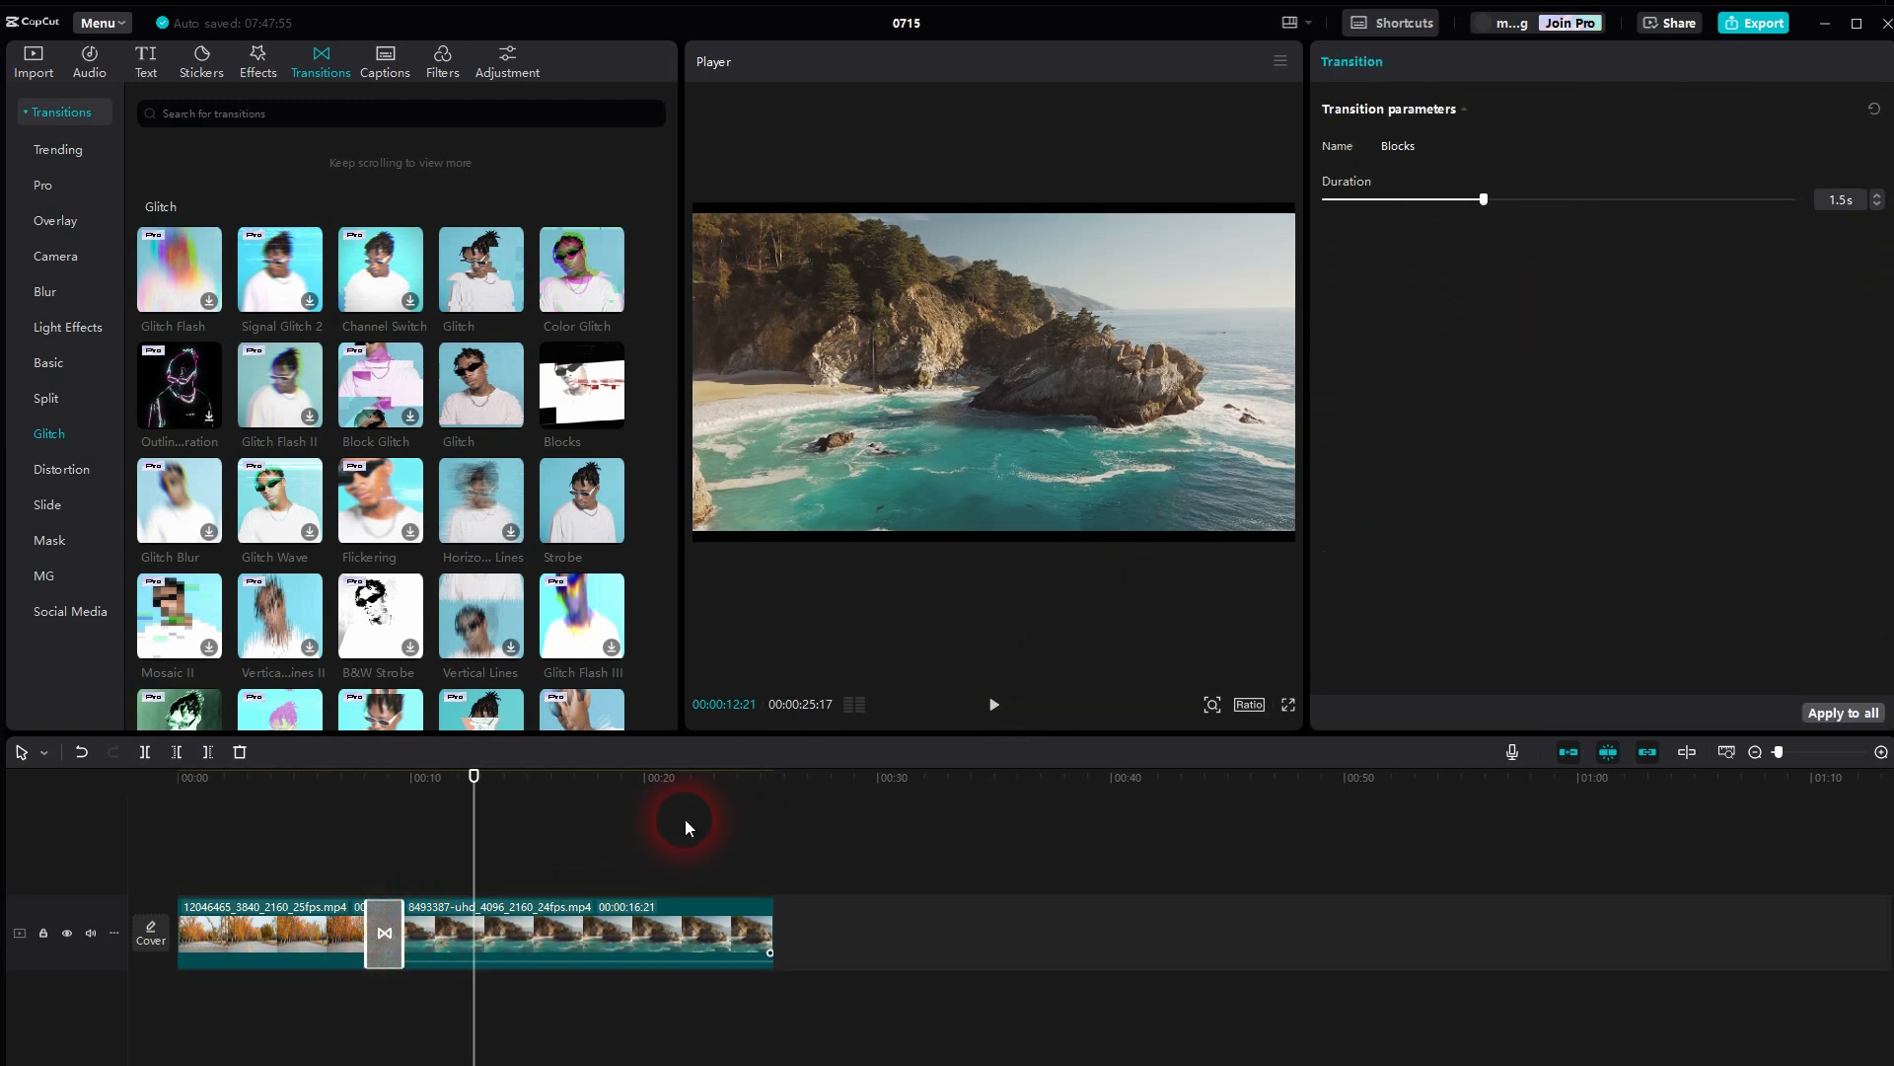
{"action": "mouse_move", "coordinate": [1559, 484]}
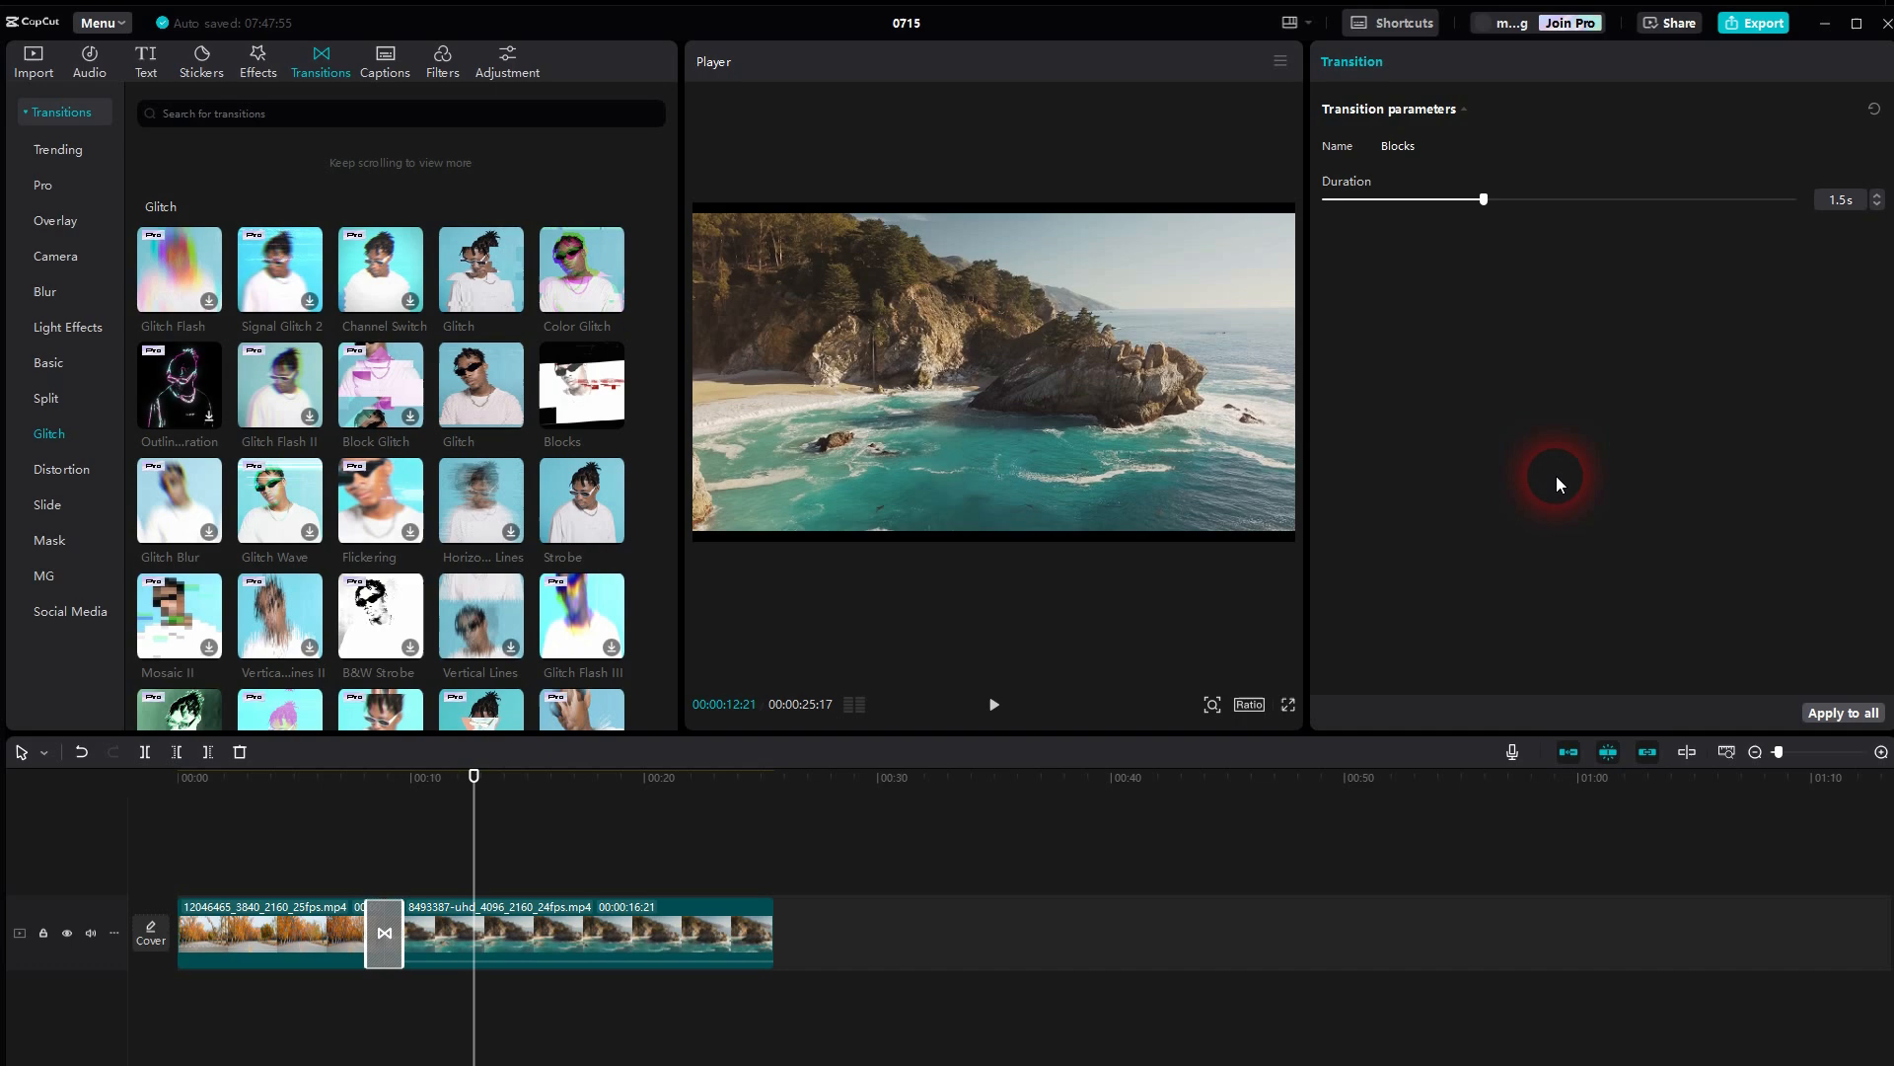